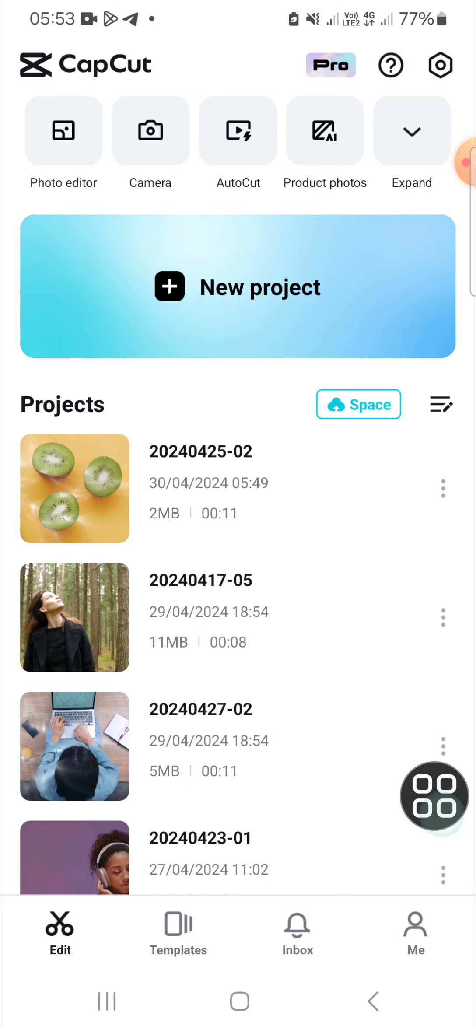
Step: Open the CapCut Space and view its Members page showing the owner
click(415, 931)
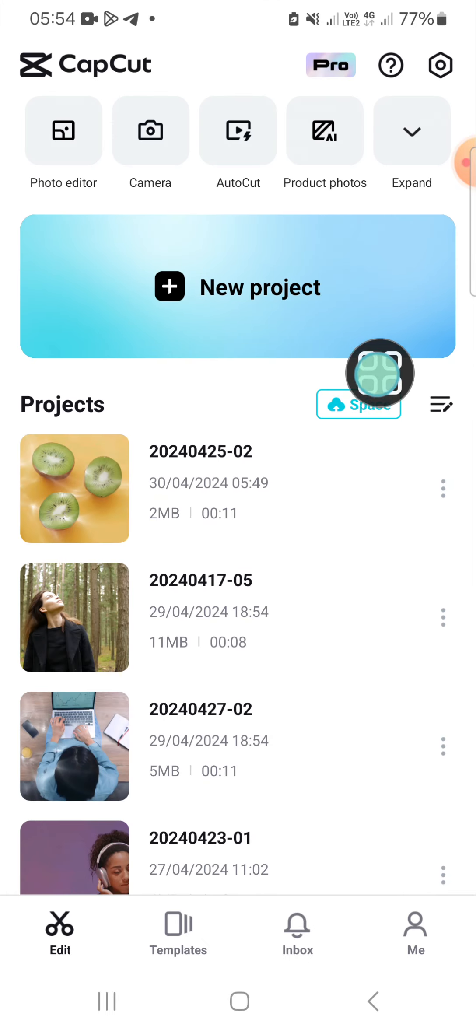
click(359, 404)
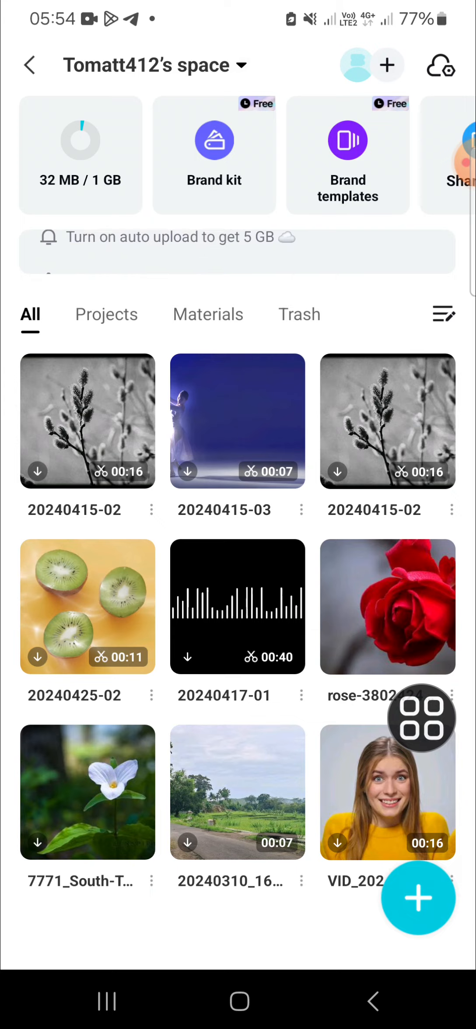
click(417, 897)
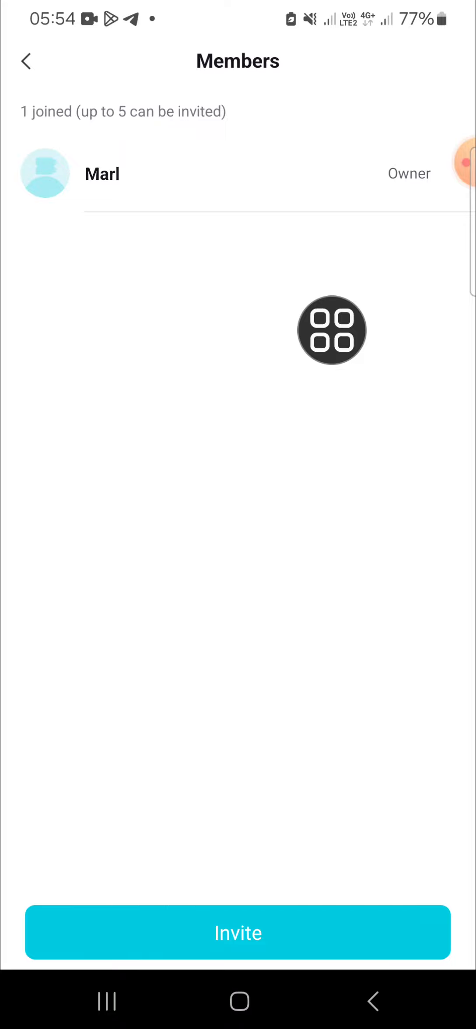
Step: Go back through Space settings to Tomatt412's space file library
drag(331, 330, 139, 933)
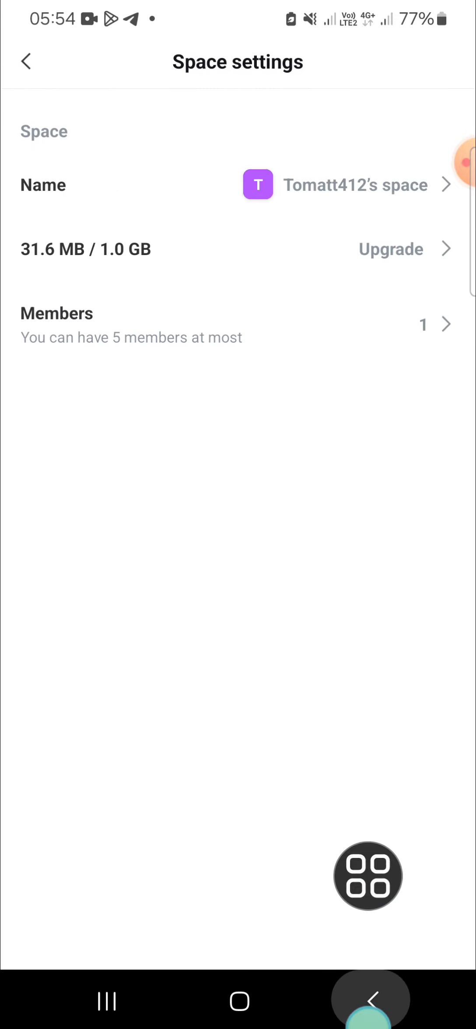
click(26, 62)
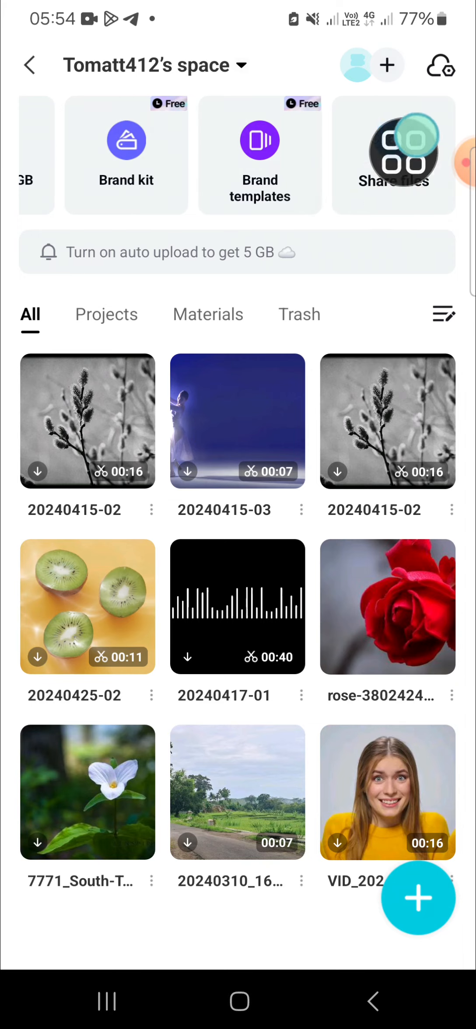
Step: Start Share files from the space and pick VID_20240313_210916_449.mp4
click(393, 156)
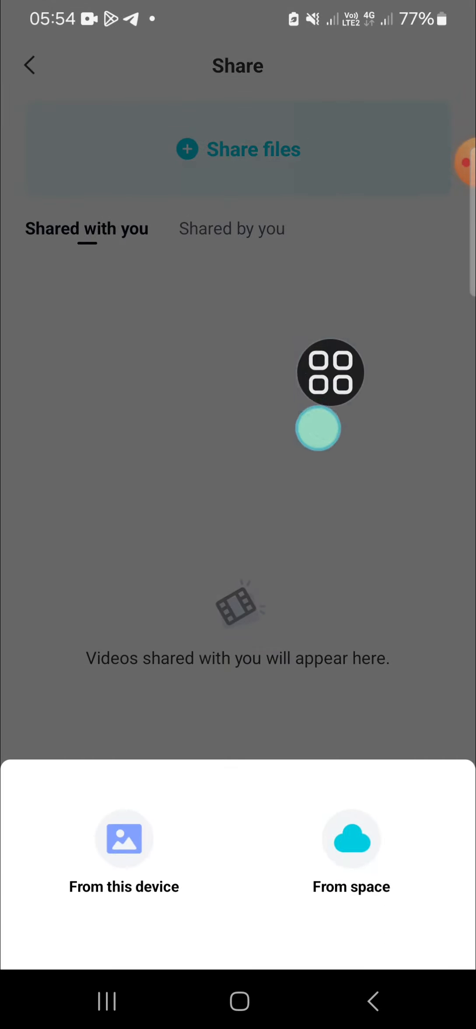
click(351, 847)
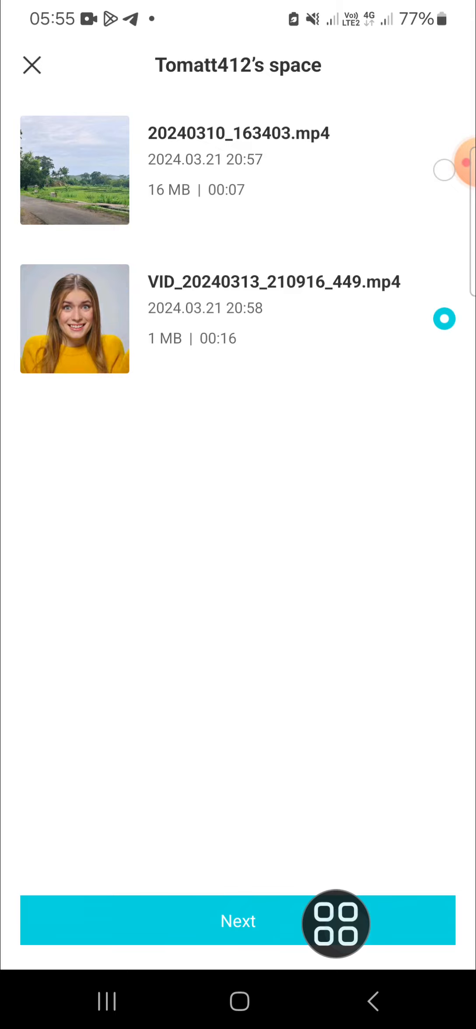
Step: Continue with the chosen video and copy its share link
click(237, 921)
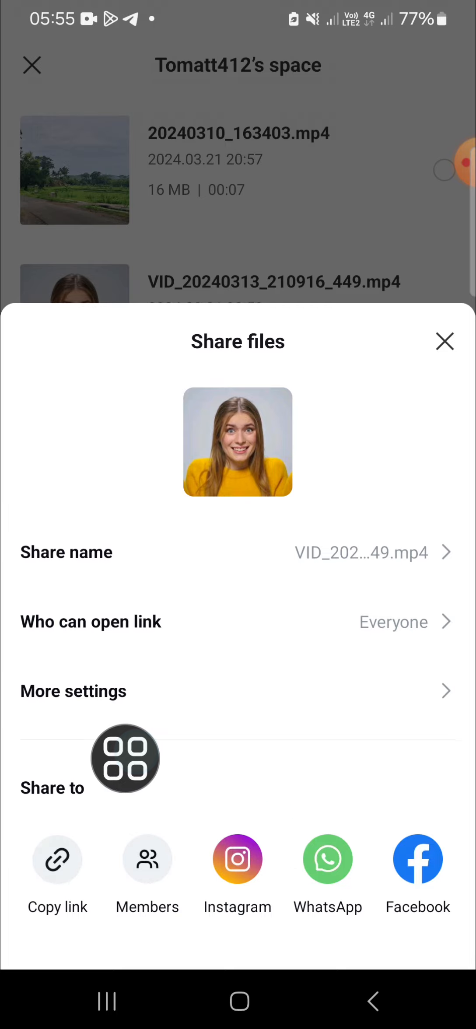
click(57, 860)
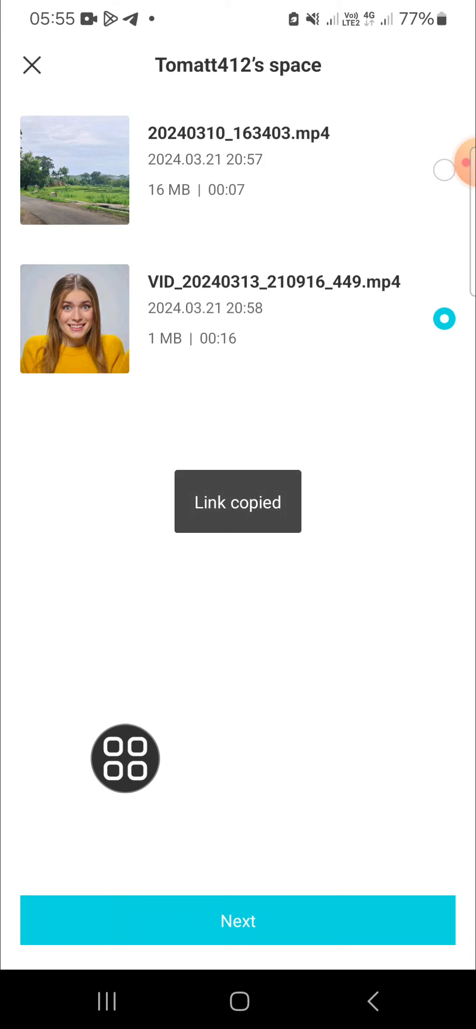